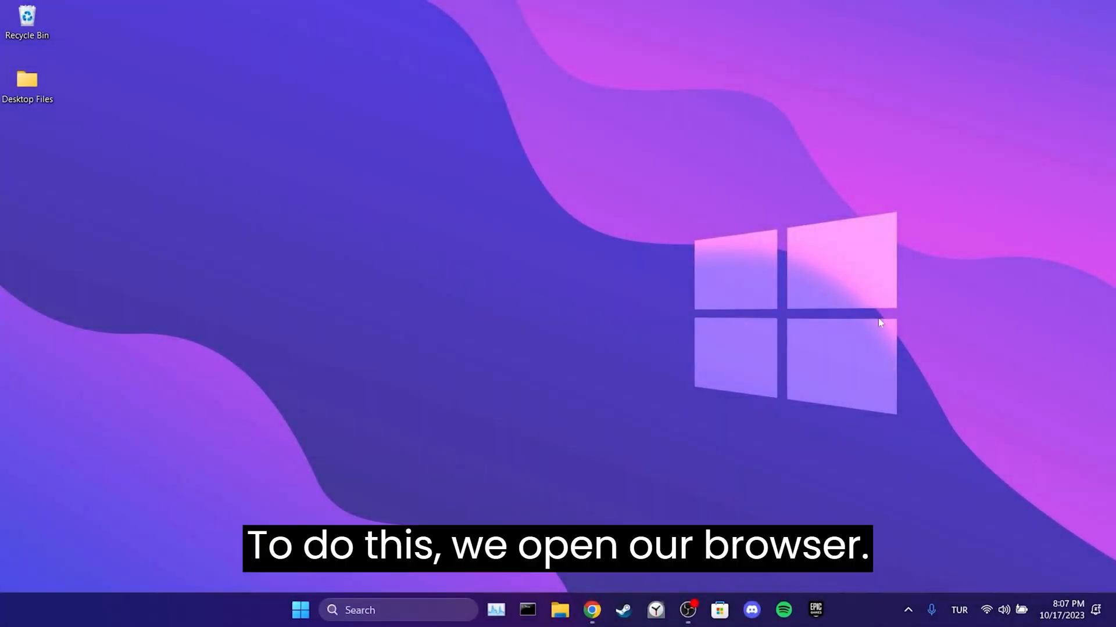
# Launch Chrome from the taskbar and go to its Settings page
pyautogui.click(592, 610)
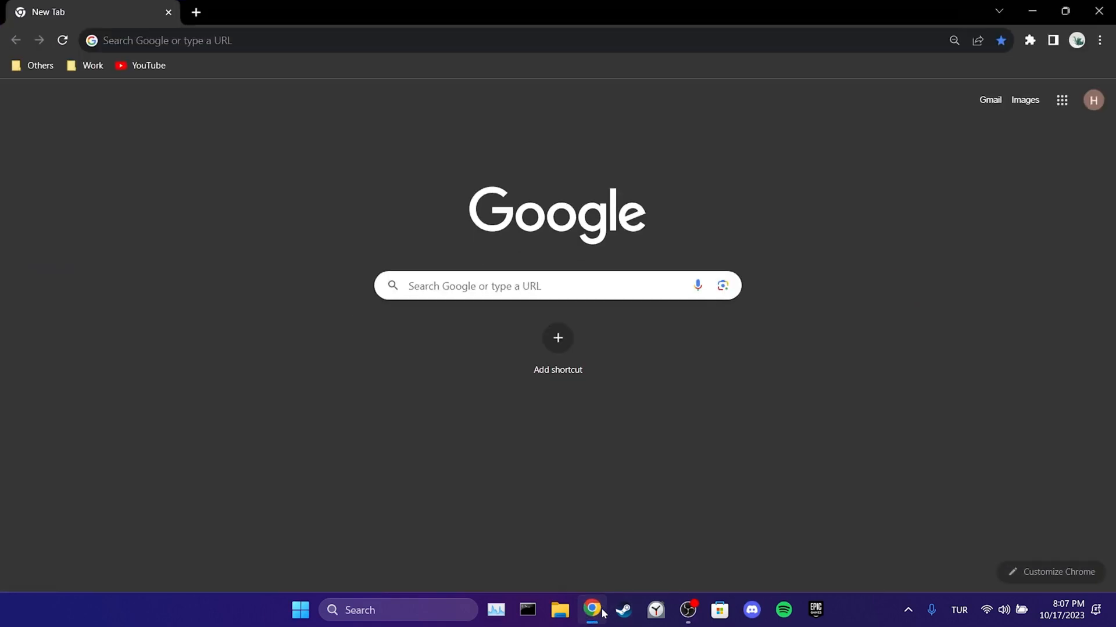
pyautogui.click(1098, 40)
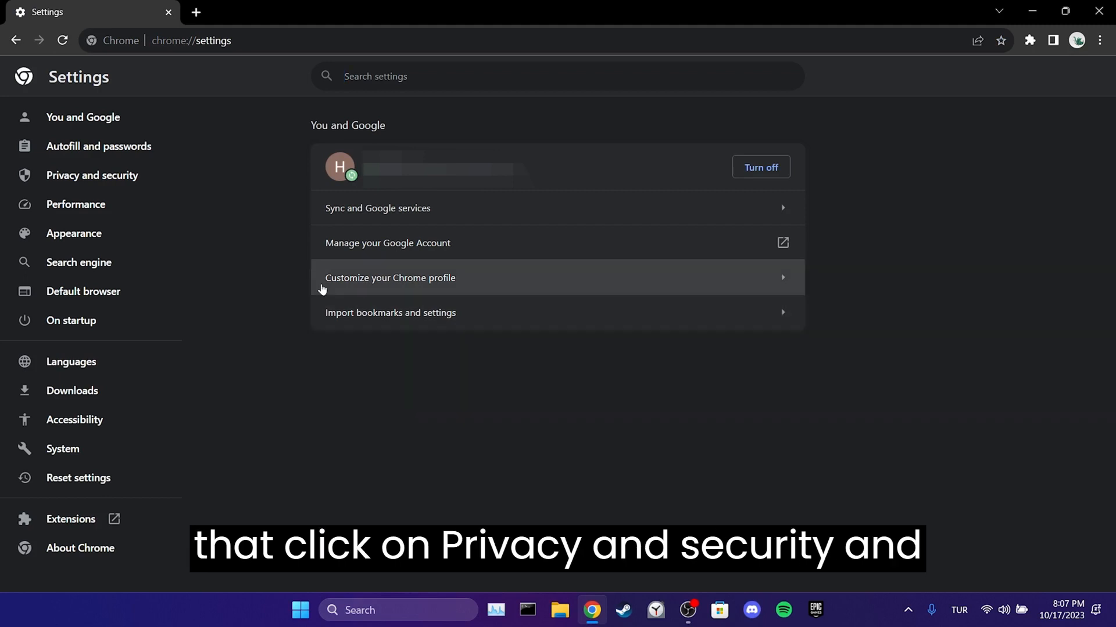
# Under Privacy and security, clear browsing history, cookies, cache, site settings and hosted app data
pyautogui.click(92, 175)
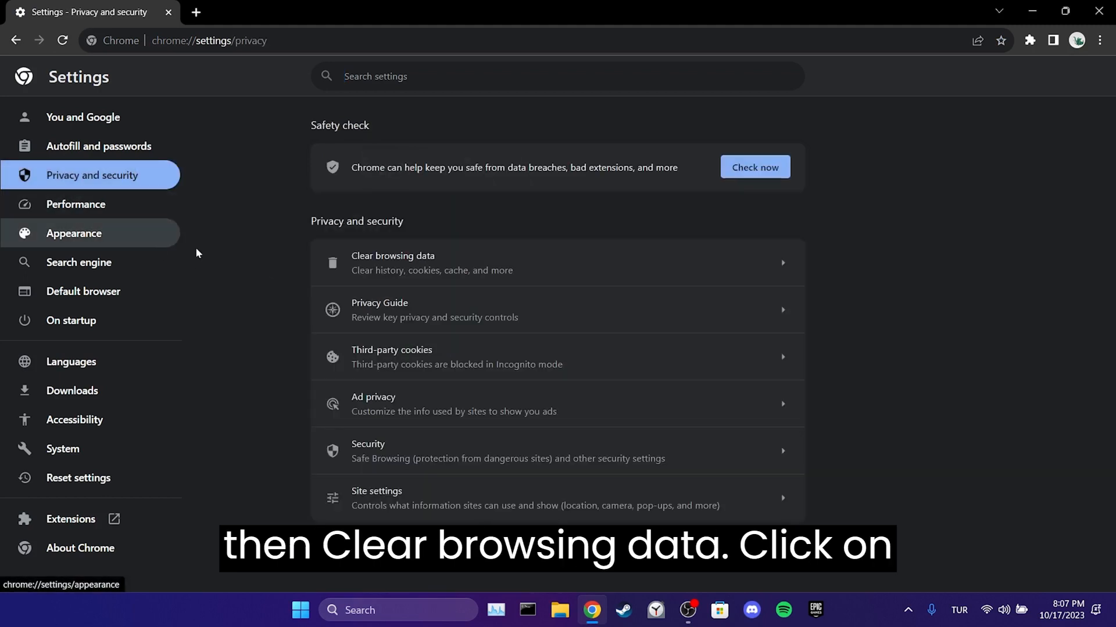
pyautogui.click(392, 263)
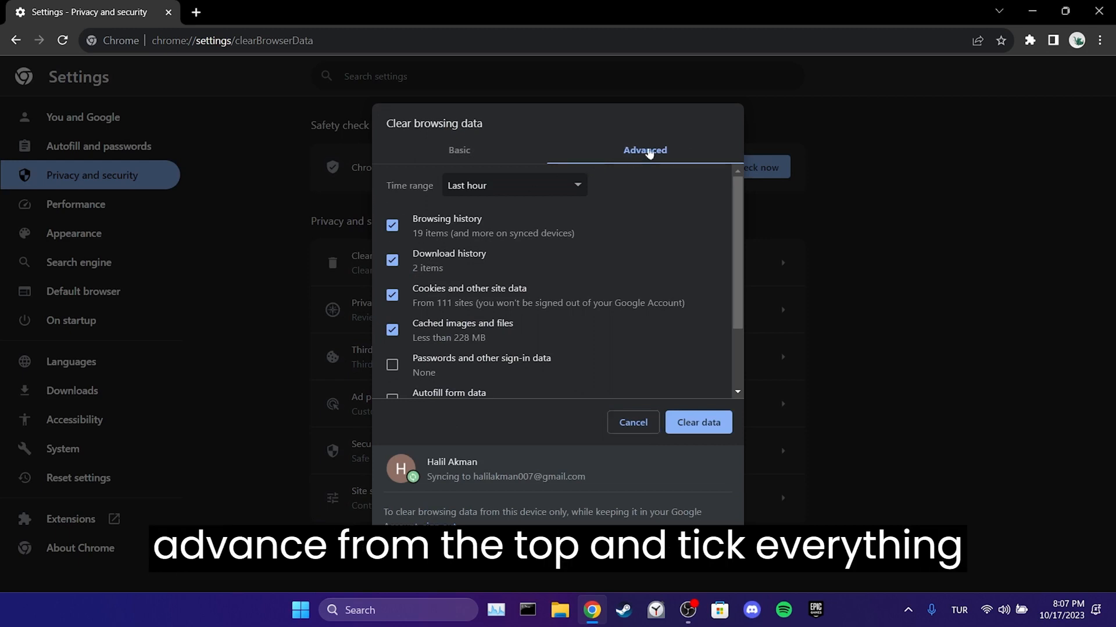
pyautogui.scroll(-3)
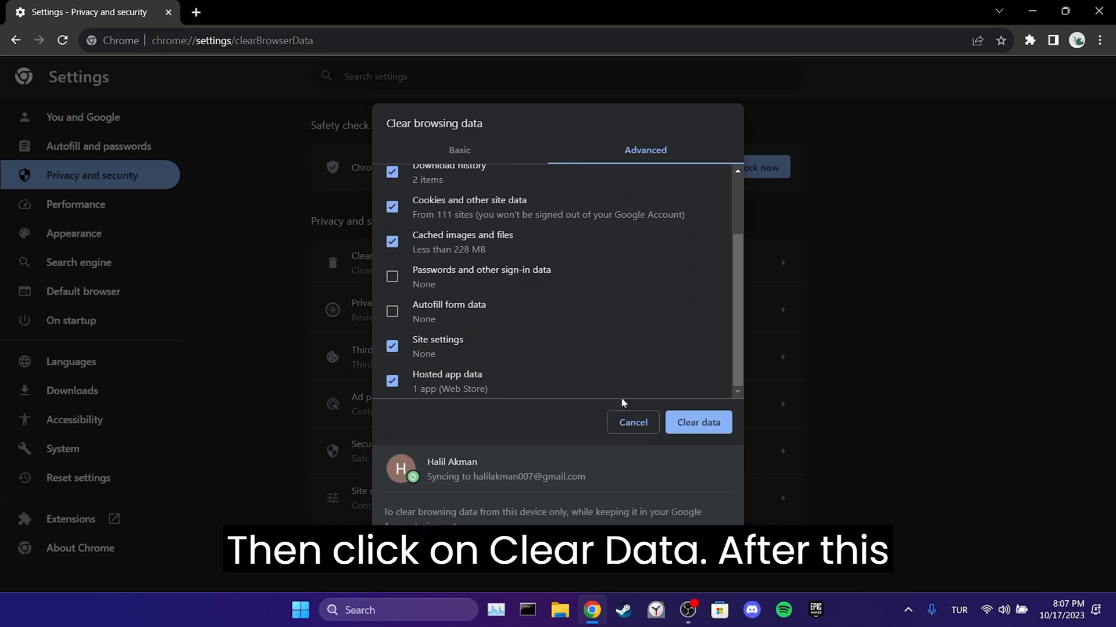
pyautogui.click(696, 422)
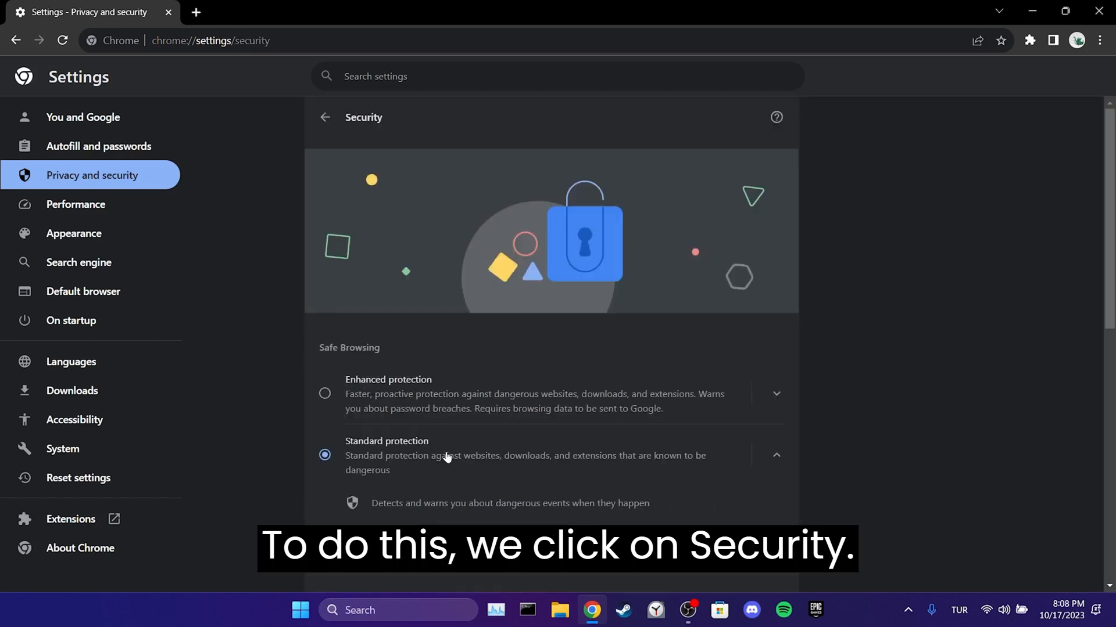
# Switch on 'Always use secure connections' in the Security settings
pyautogui.scroll(-3)
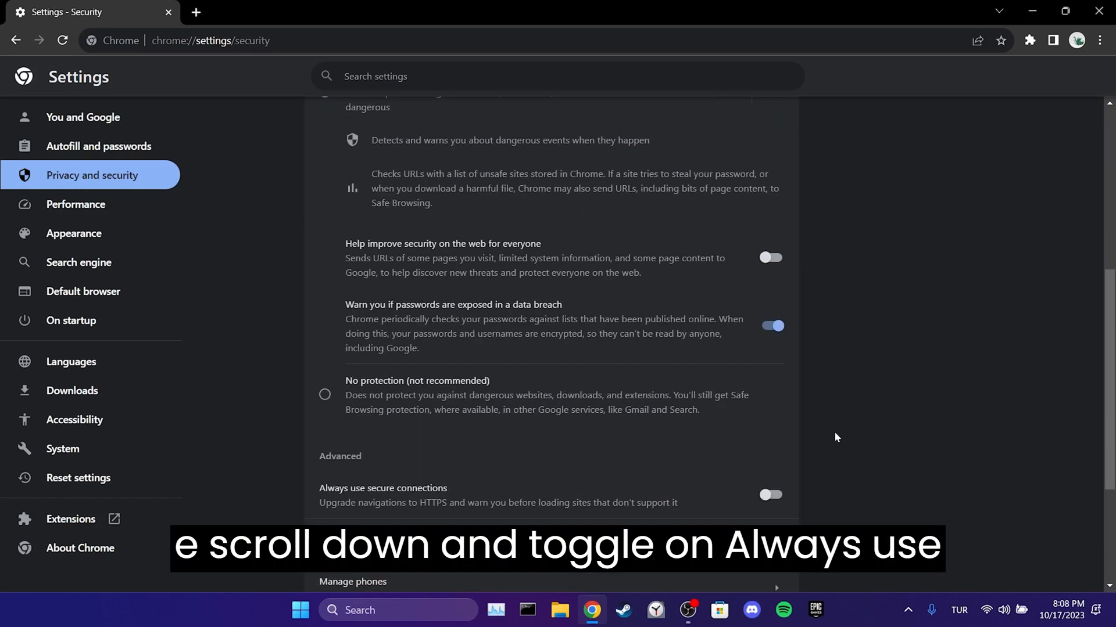
pyautogui.scroll(-3)
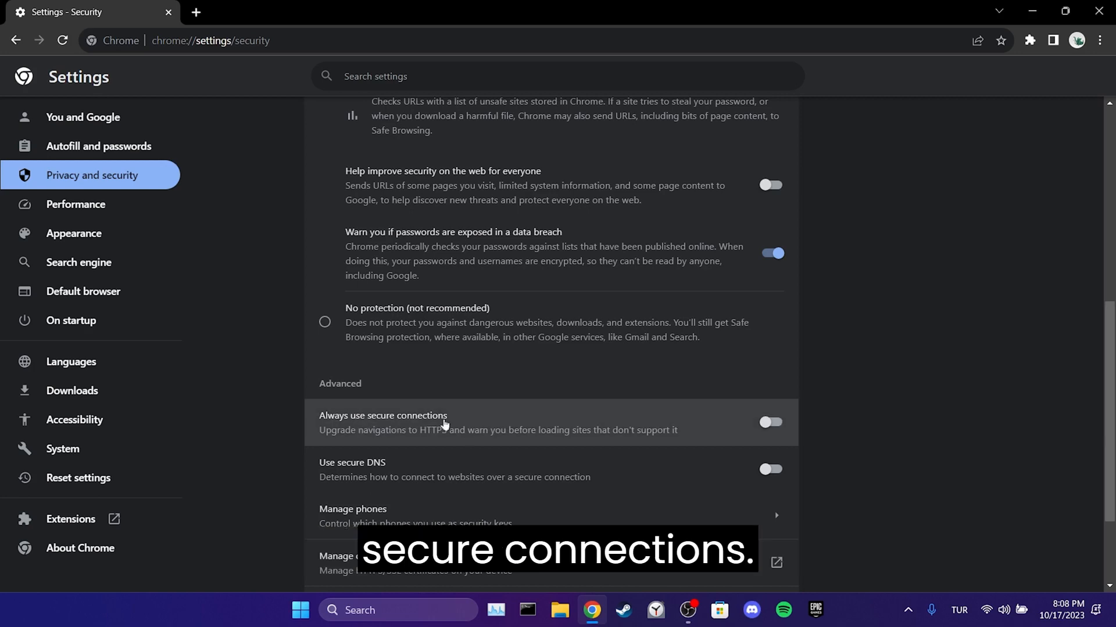
pyautogui.click(769, 423)
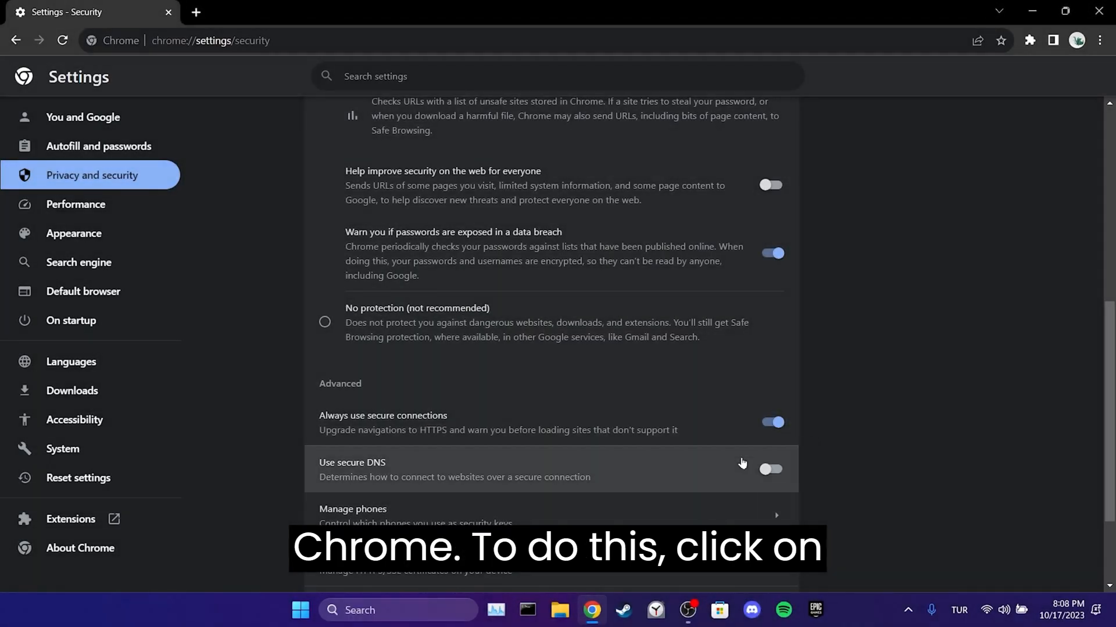
# Check for updates in About Chrome, then close the browser
pyautogui.click(80, 547)
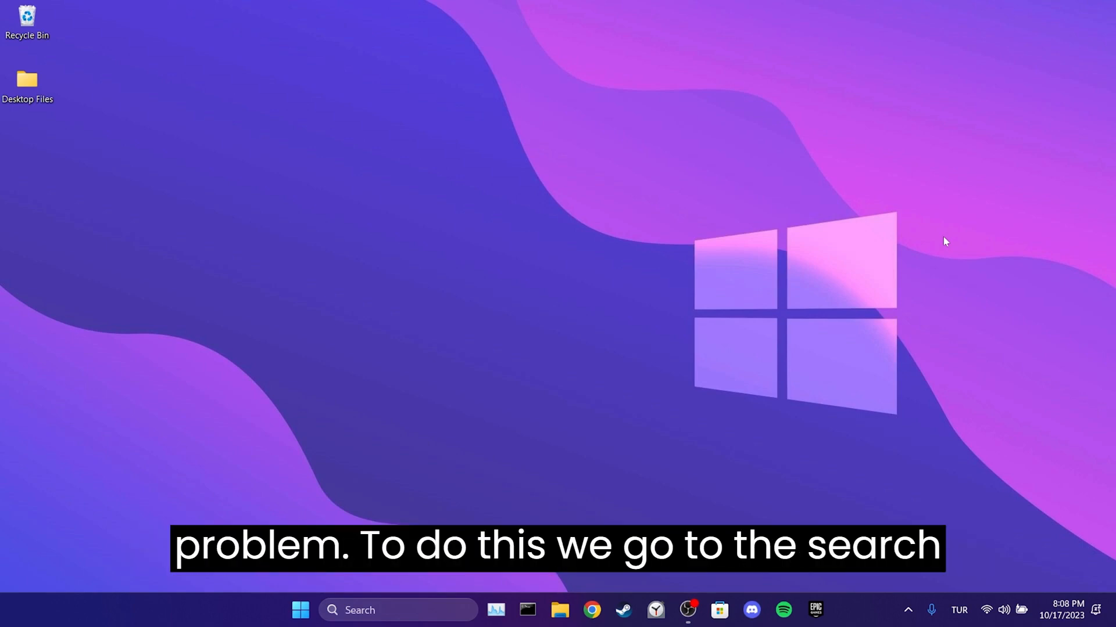
# Search Windows for 'control' and launch Control Panel from the results
pyautogui.click(398, 610)
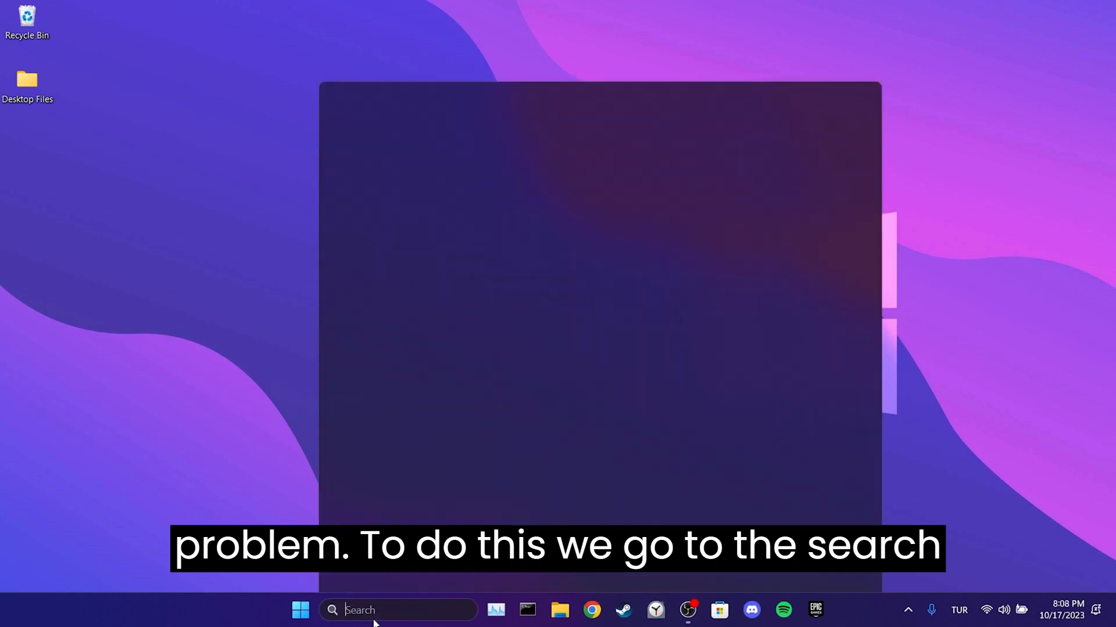
pyautogui.write('control')
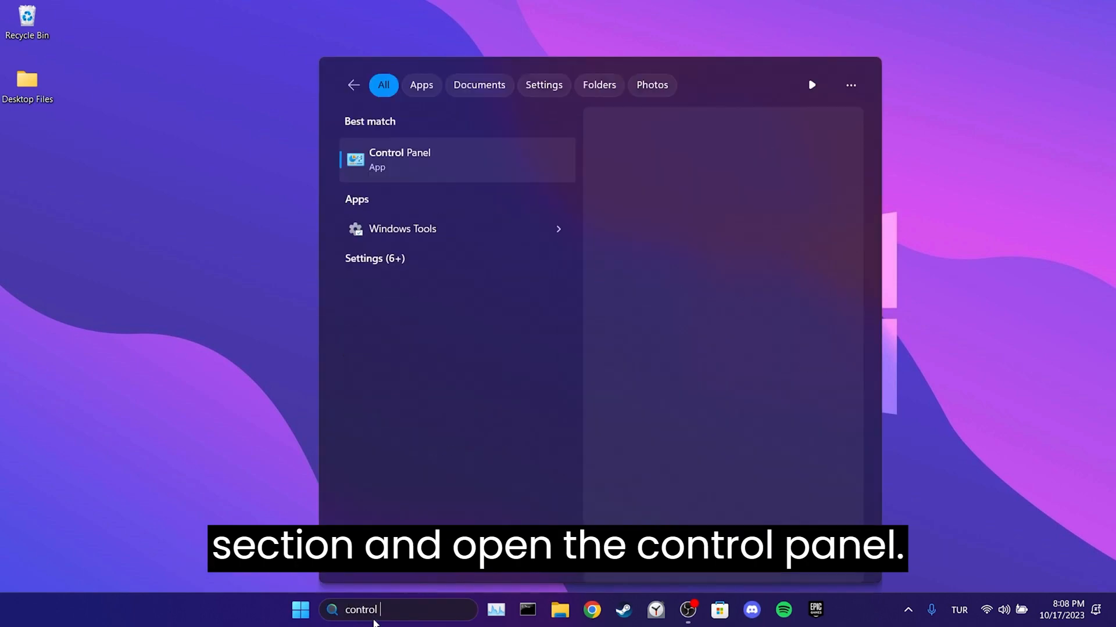
pyautogui.click(399, 159)
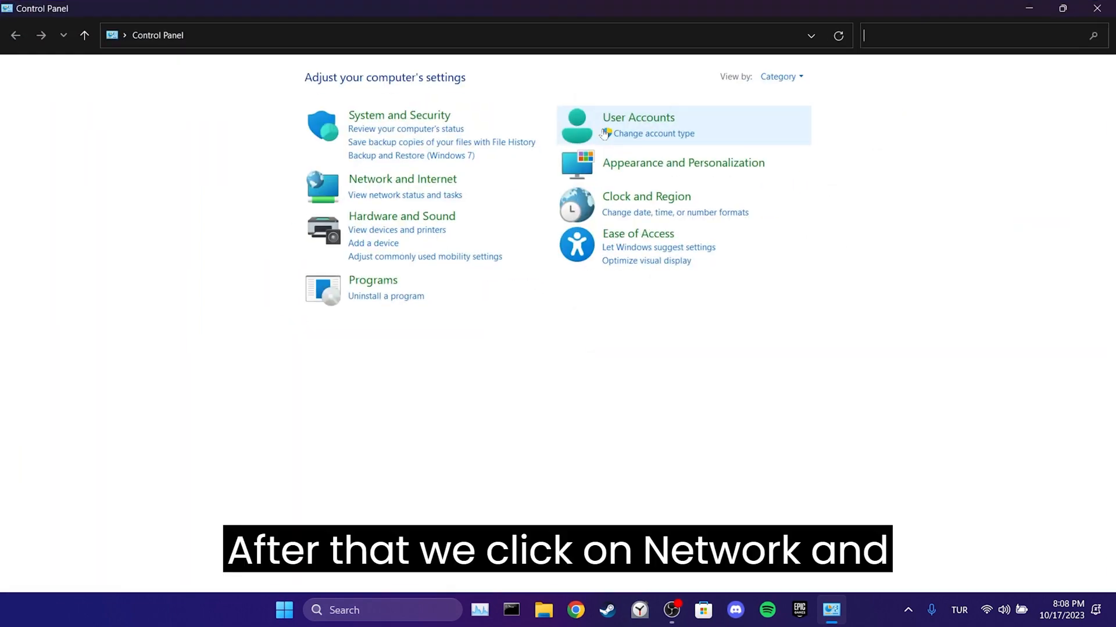
# Go through Network and Internet to Network and Sharing Center and view the Wi-Fi 2 status
pyautogui.click(402, 179)
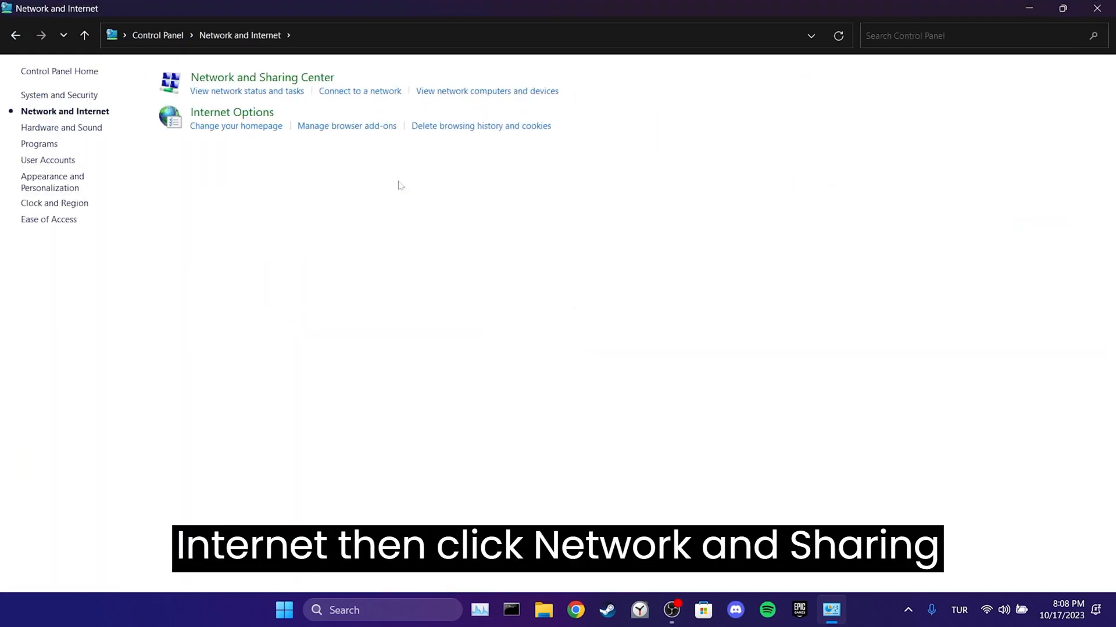
pyautogui.moveTo(261, 77)
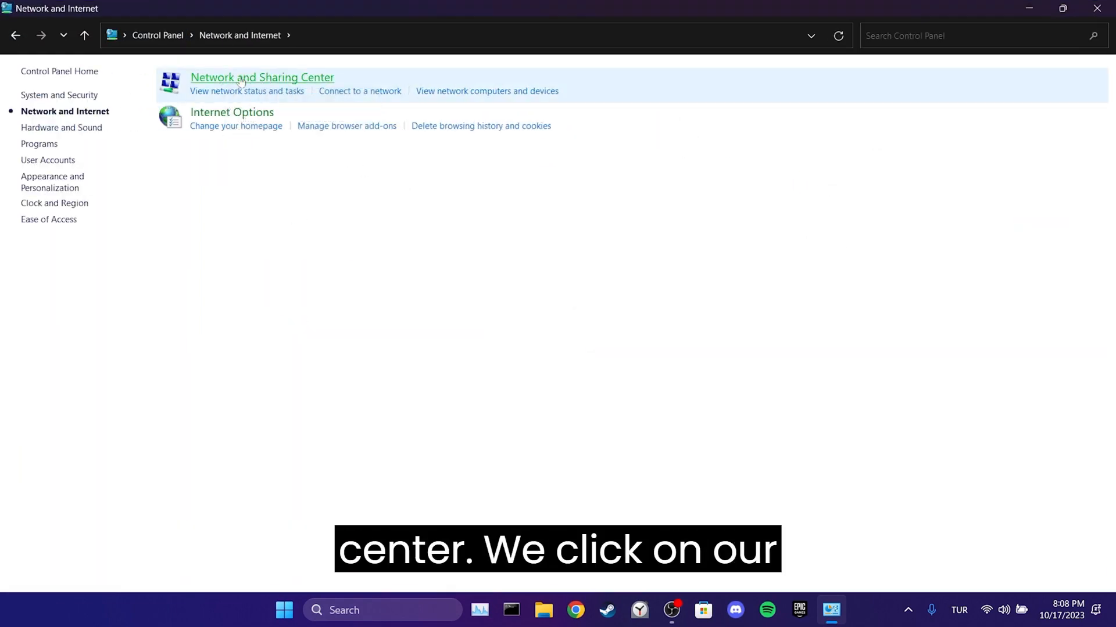
pyautogui.click(261, 77)
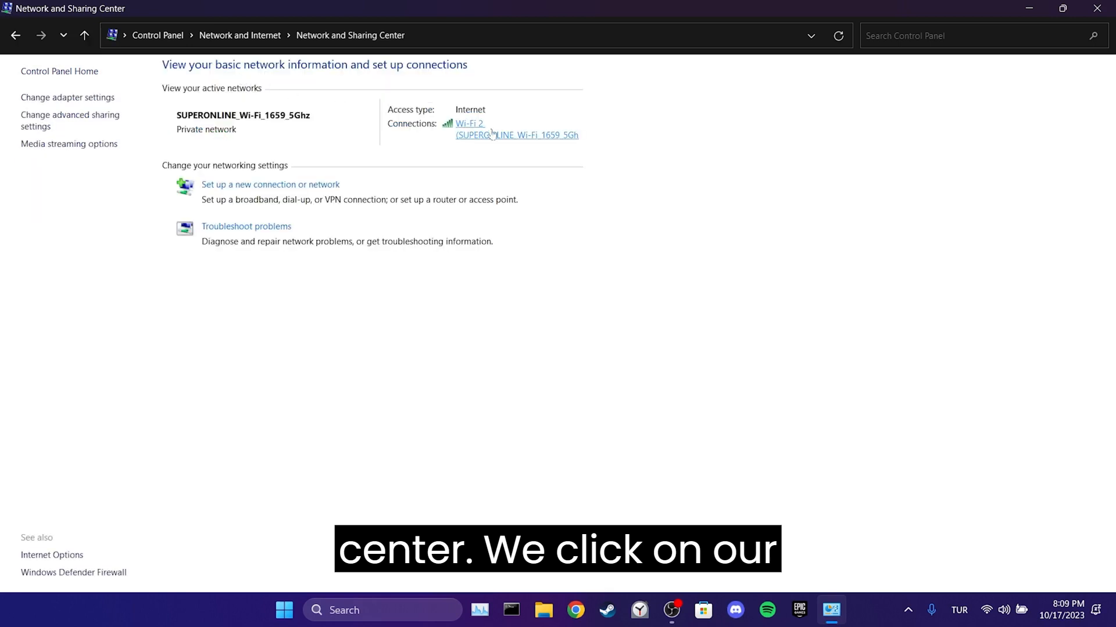
pyautogui.click(470, 123)
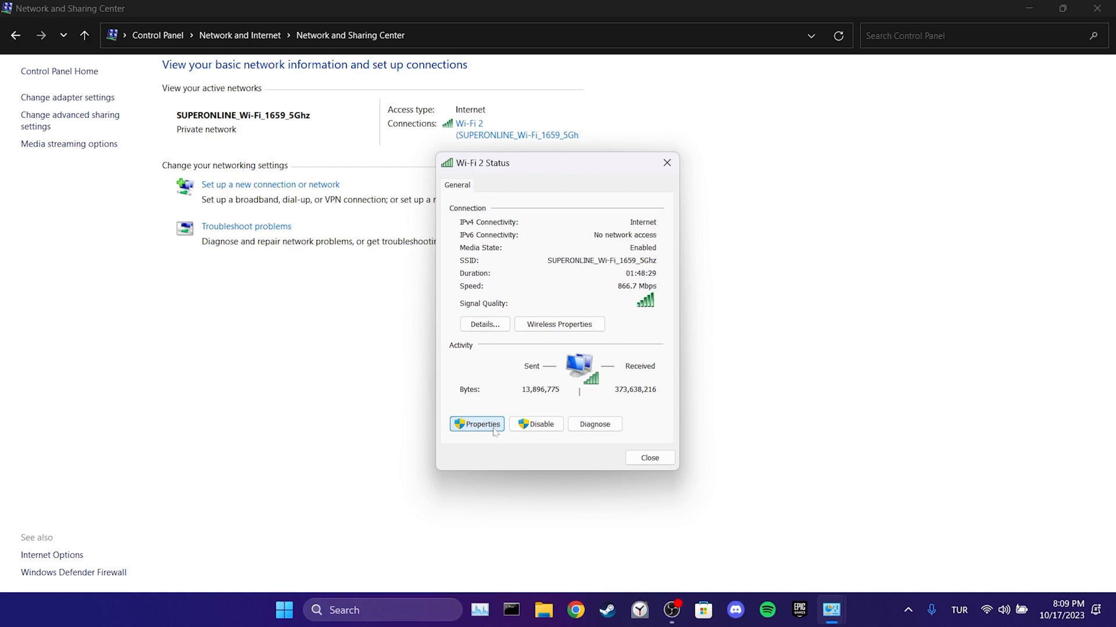
# In Wi-Fi 2's IPv4 properties, set manual DNS servers 8.8.8.8 preferred and 8.8.4.4 alternate
pyautogui.click(482, 424)
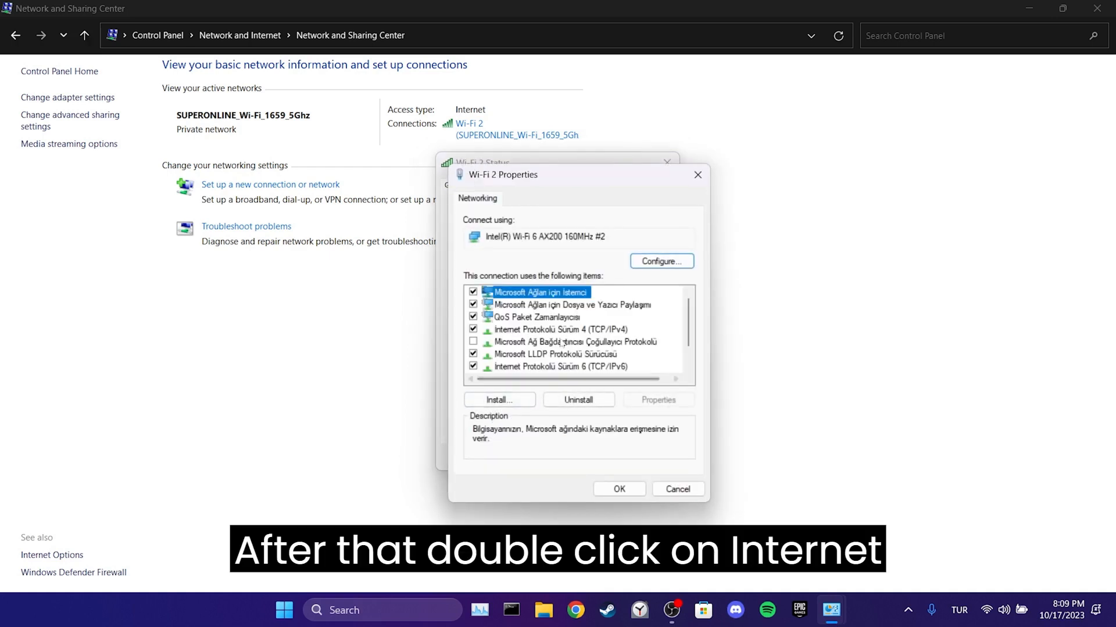
pyautogui.doubleClick(553, 329)
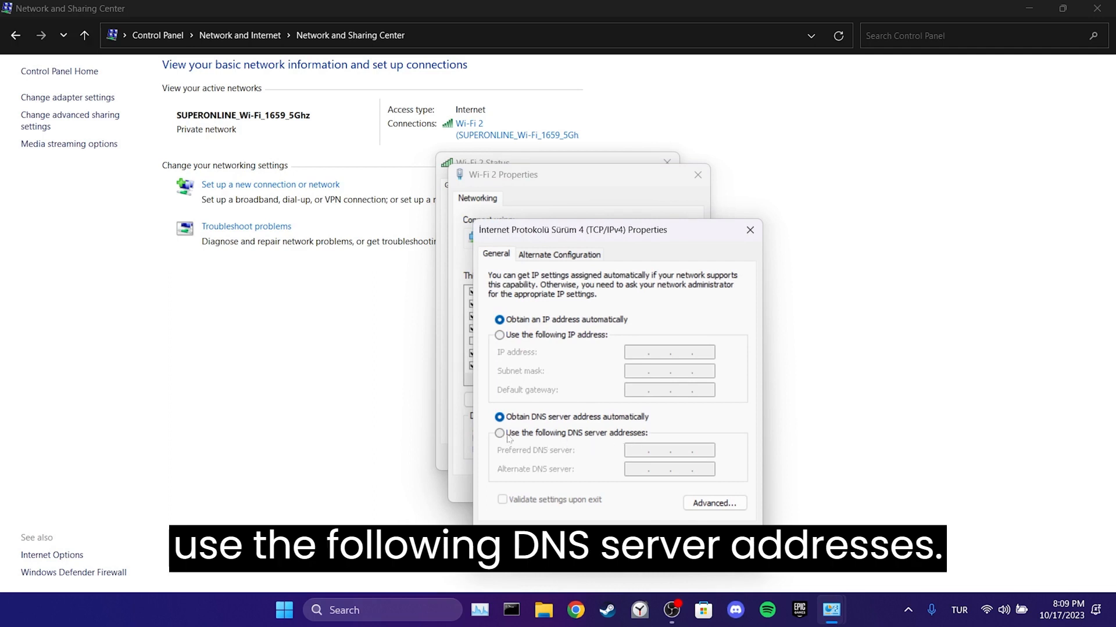
pyautogui.click(499, 434)
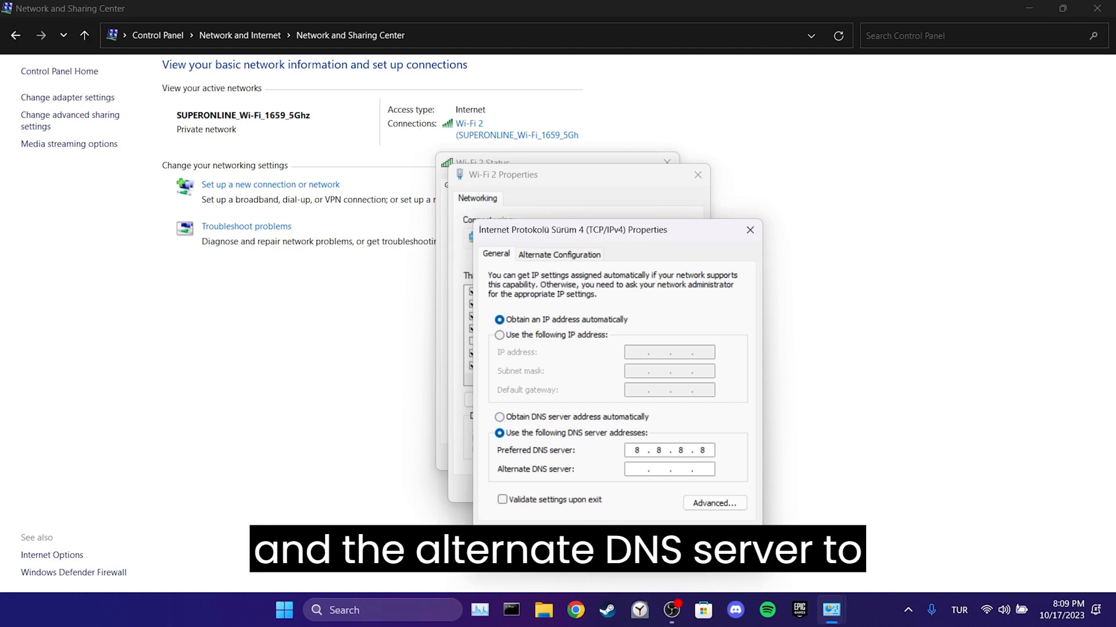
pyautogui.write('8.8.4.4')
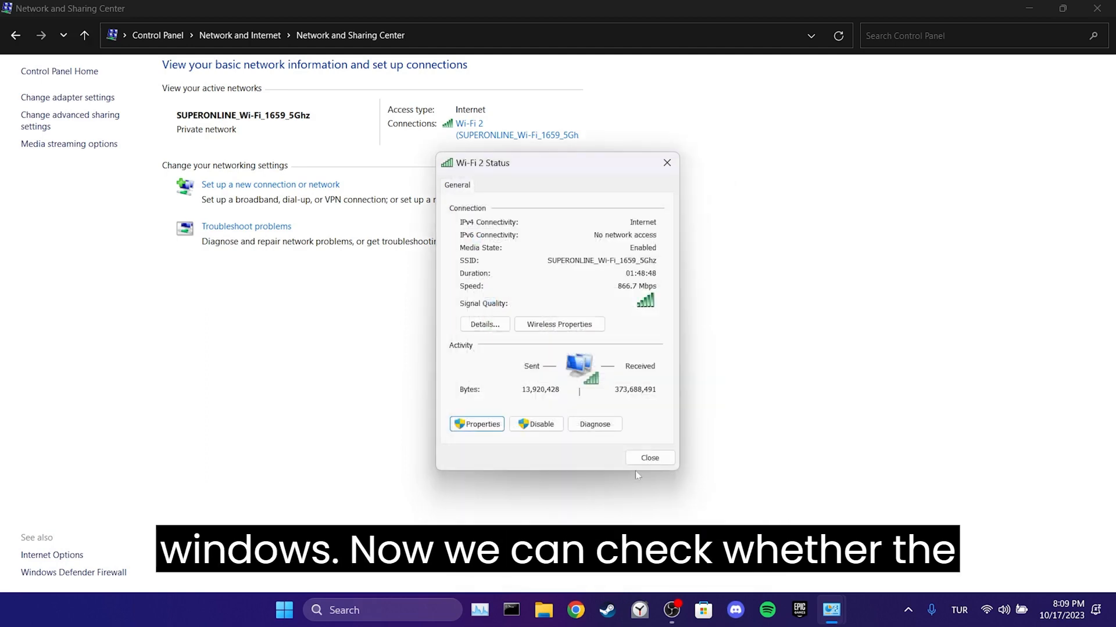
pyautogui.click(648, 458)
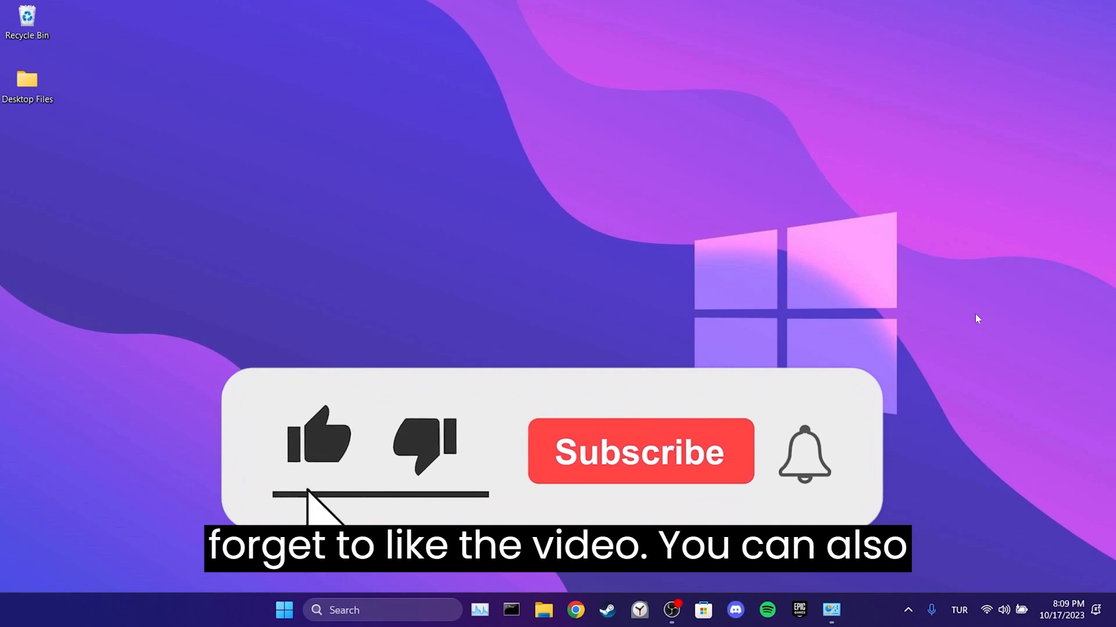
pyautogui.click(638, 451)
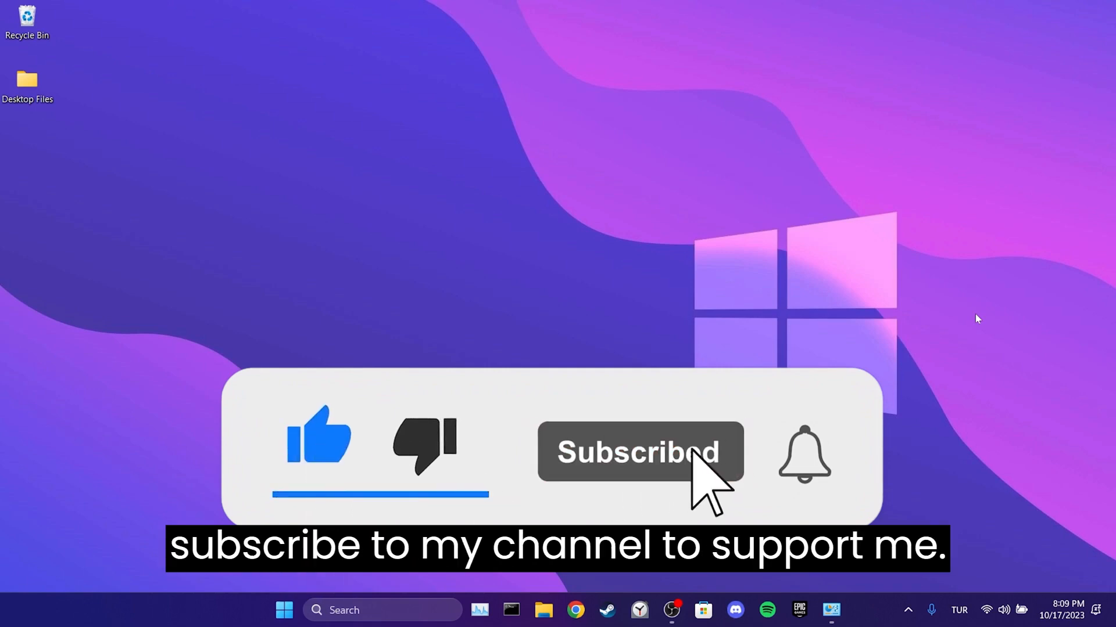